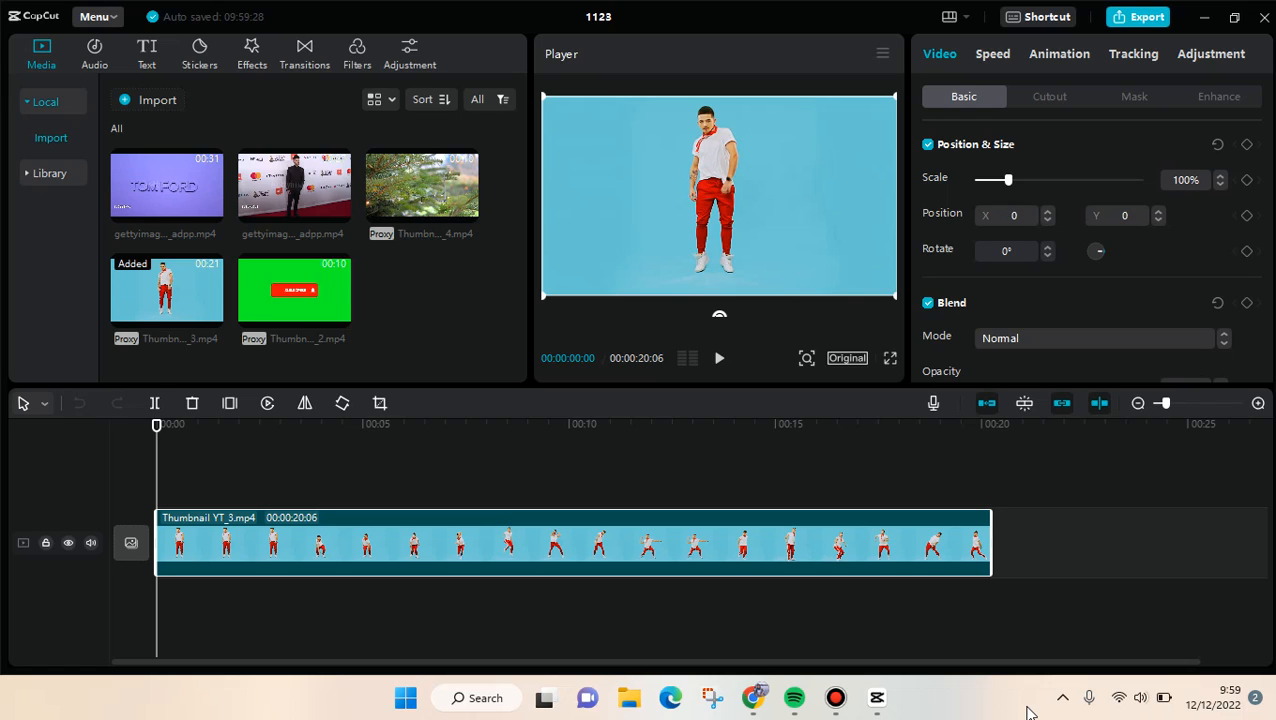
{"action": "mouse_move", "coordinate": [980, 672]}
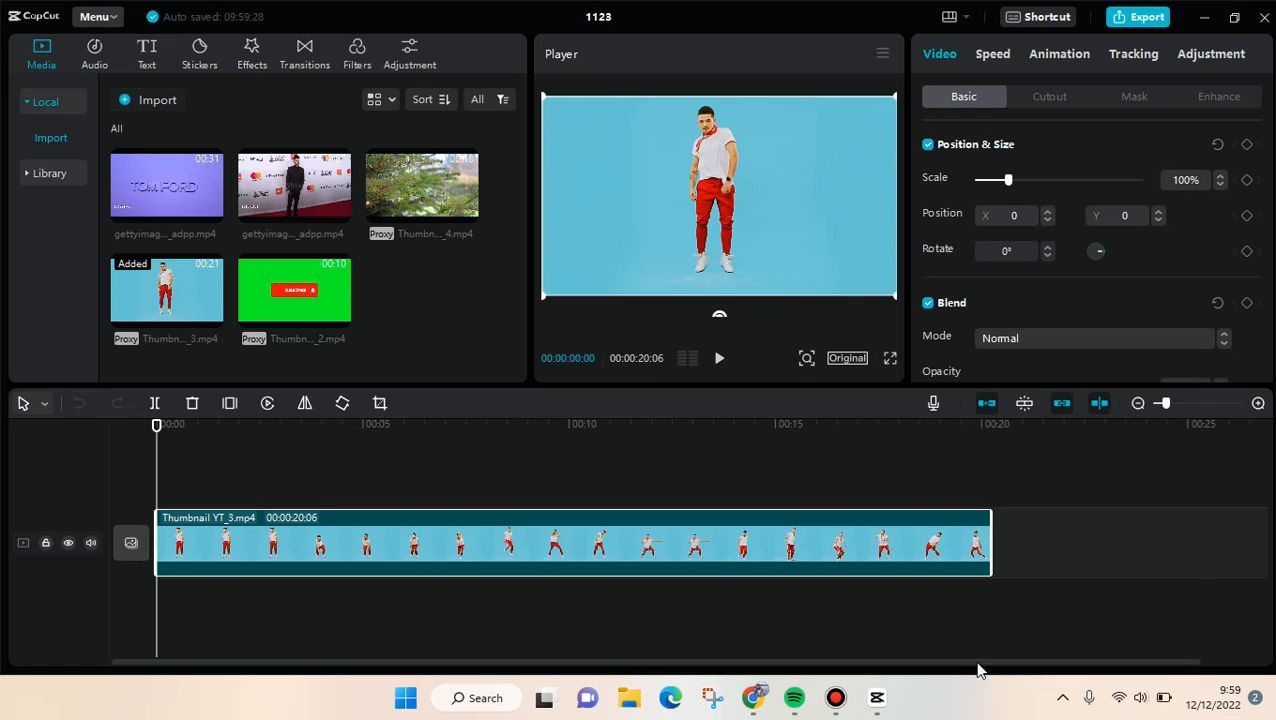
- Add a Default text layer from the Text panel onto a track above the clip
{"action": "left_click", "coordinate": [146, 50]}
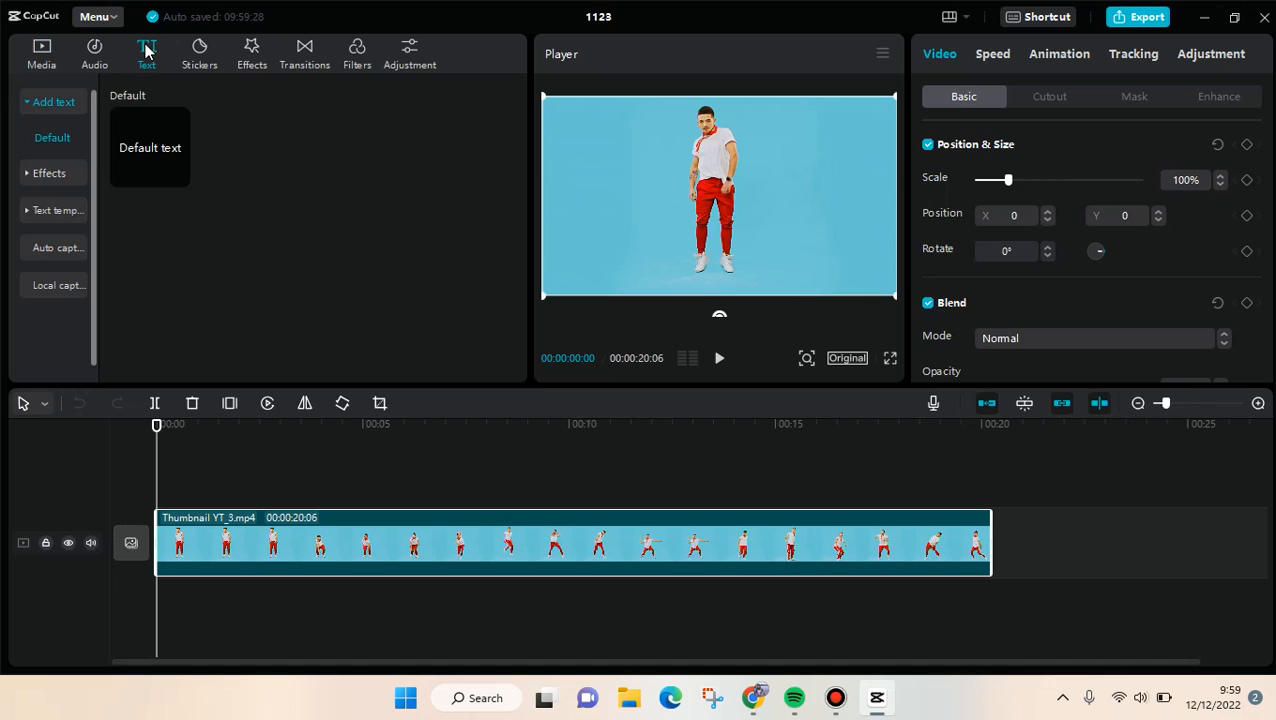
{"action": "mouse_move", "coordinate": [144, 156]}
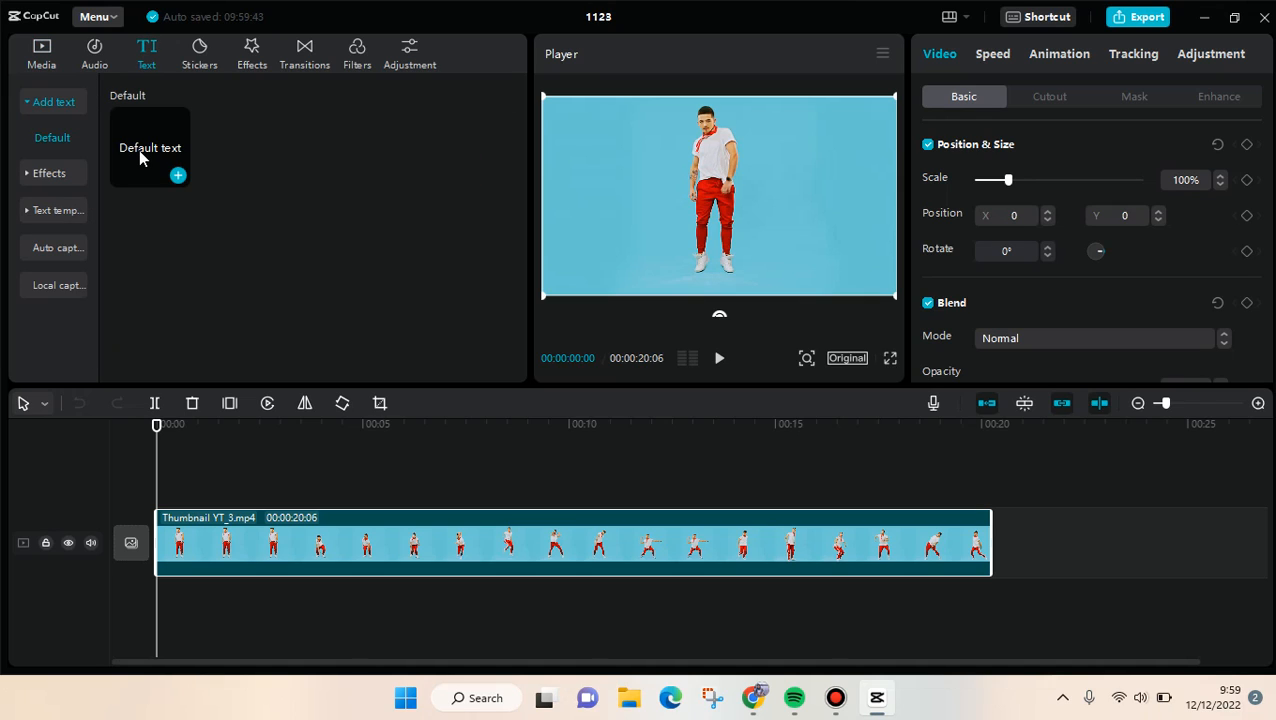
{"action": "mouse_move", "coordinate": [178, 176]}
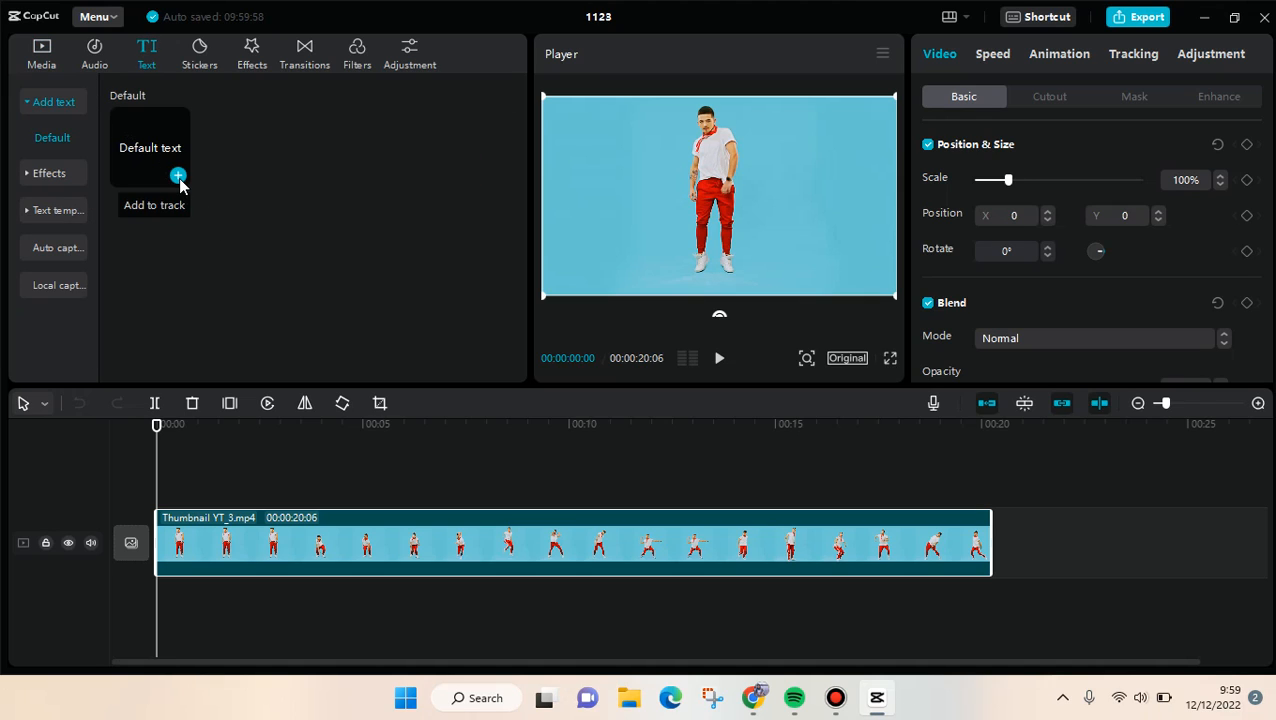
{"action": "left_click", "coordinate": [178, 176]}
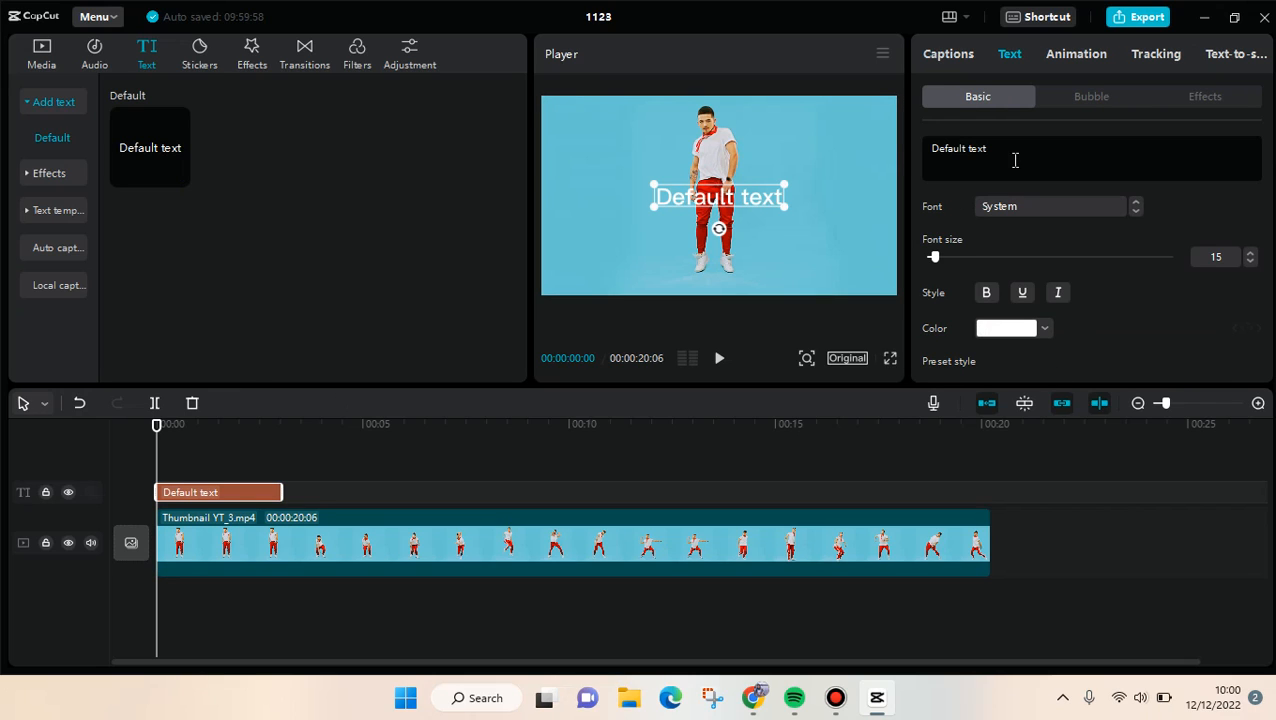
- Replace the default text with the word 'Watermark'
{"action": "type", "text": "W"}
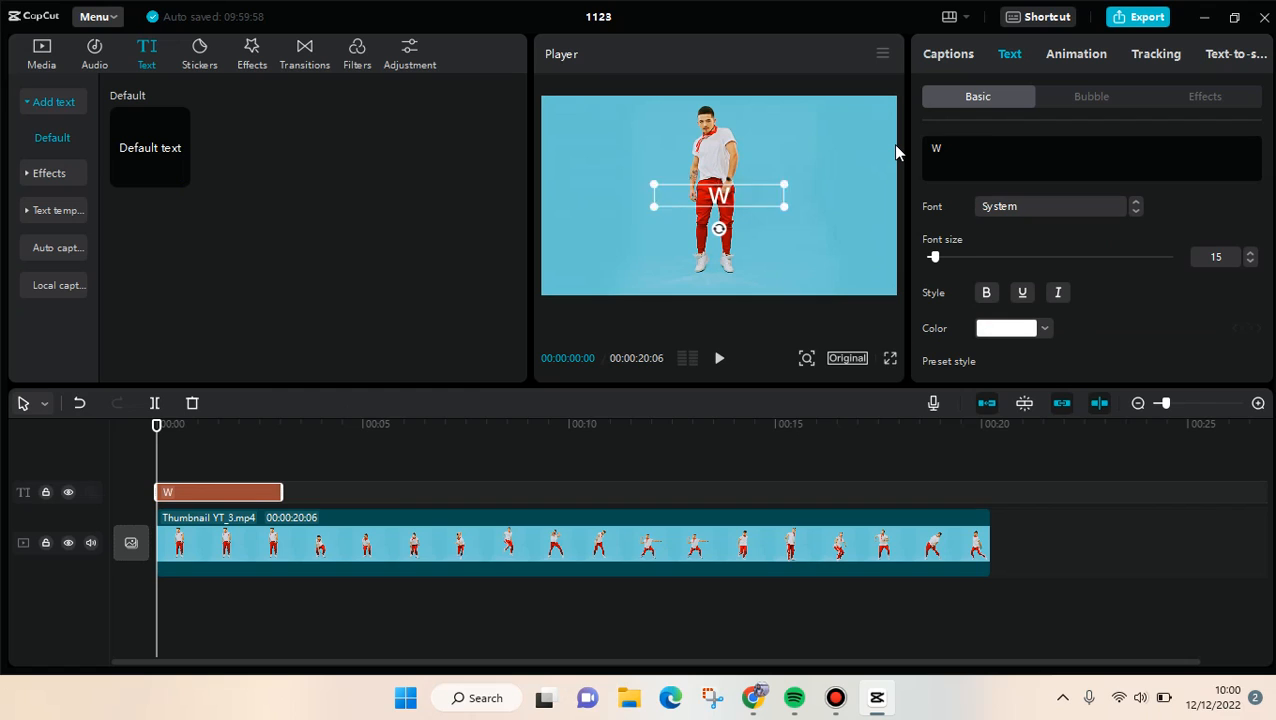
{"action": "type", "text": "atermark"}
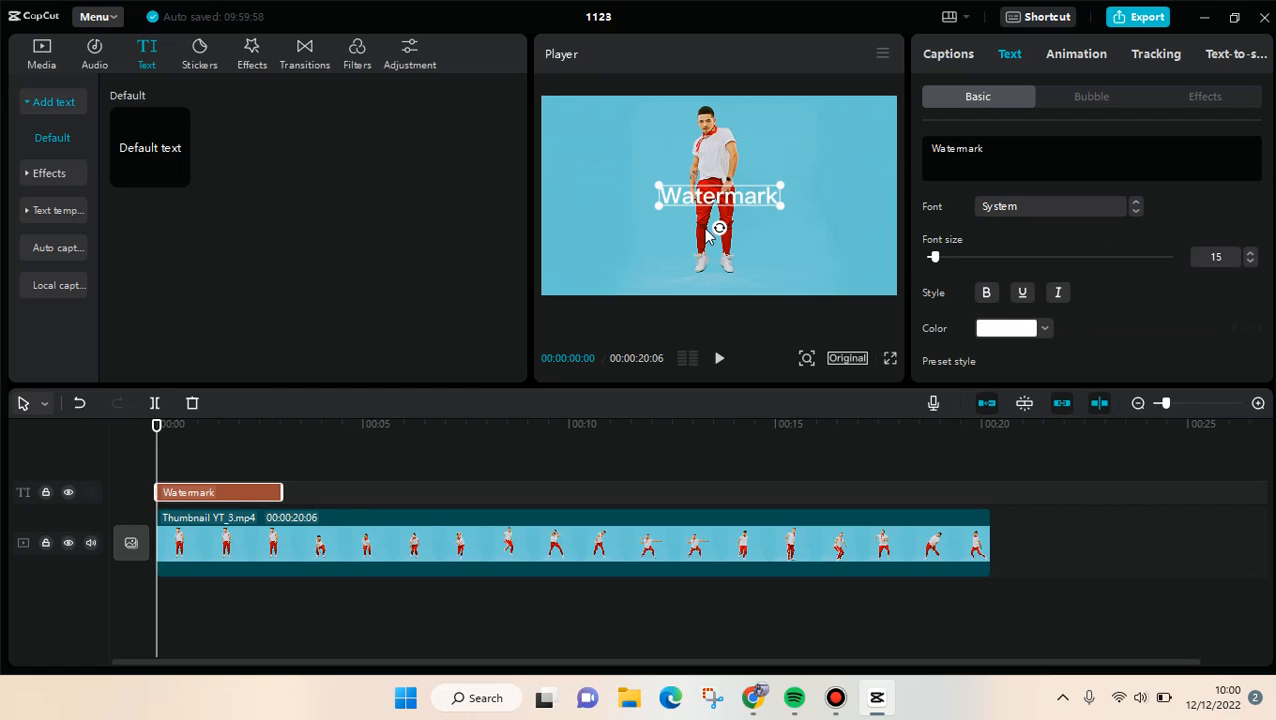
{"action": "mouse_move", "coordinate": [1064, 216]}
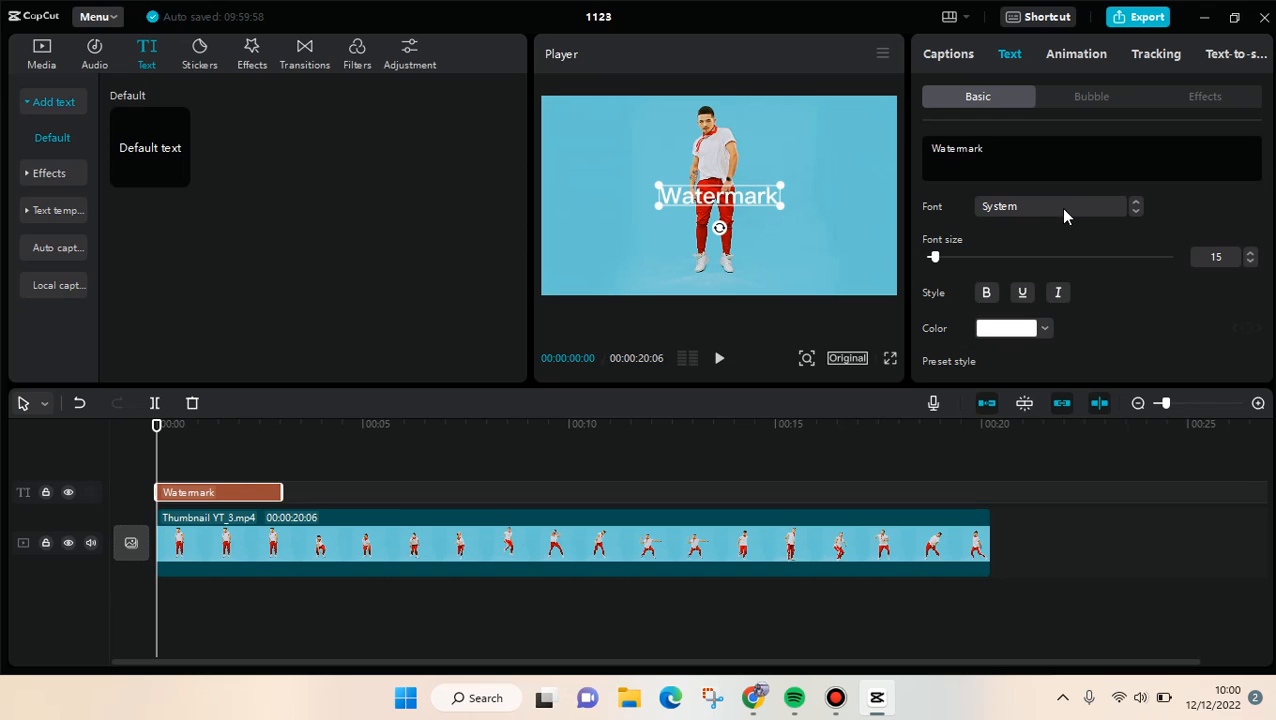
{"action": "mouse_move", "coordinate": [1144, 220]}
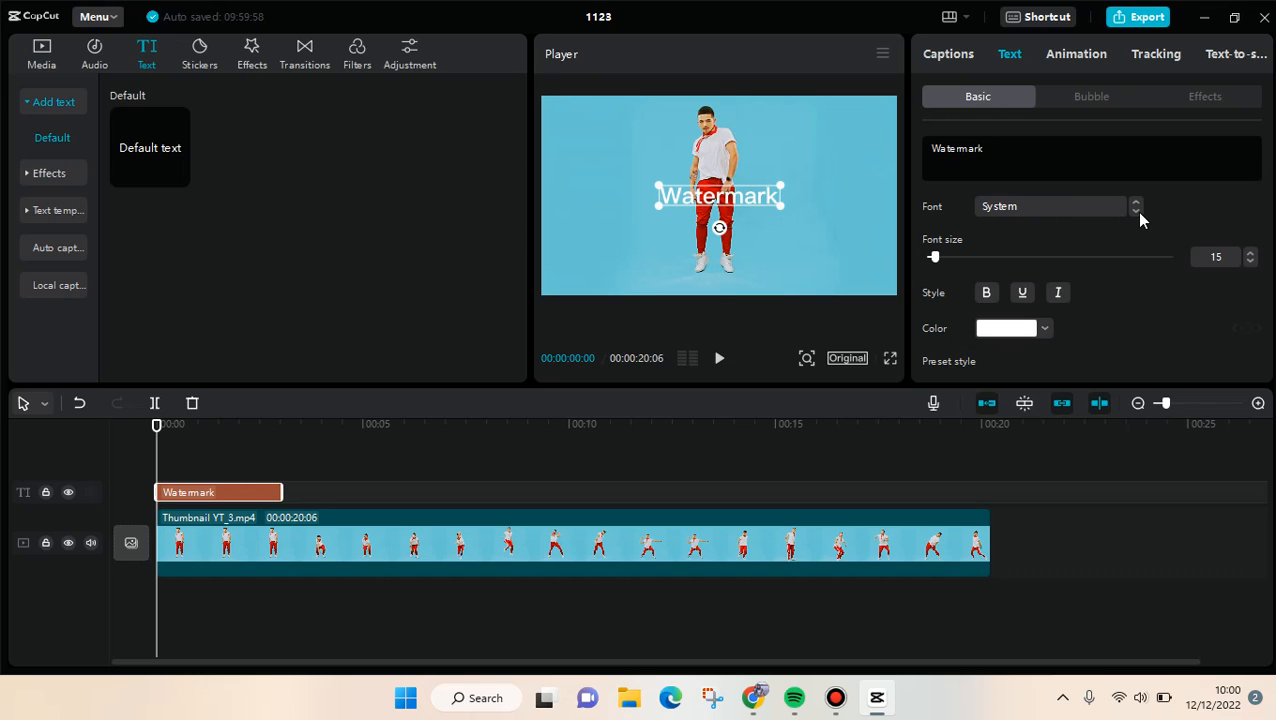
- Choose Cantarell-Bold from the font list for the Watermark text
{"action": "left_click", "coordinate": [1050, 206]}
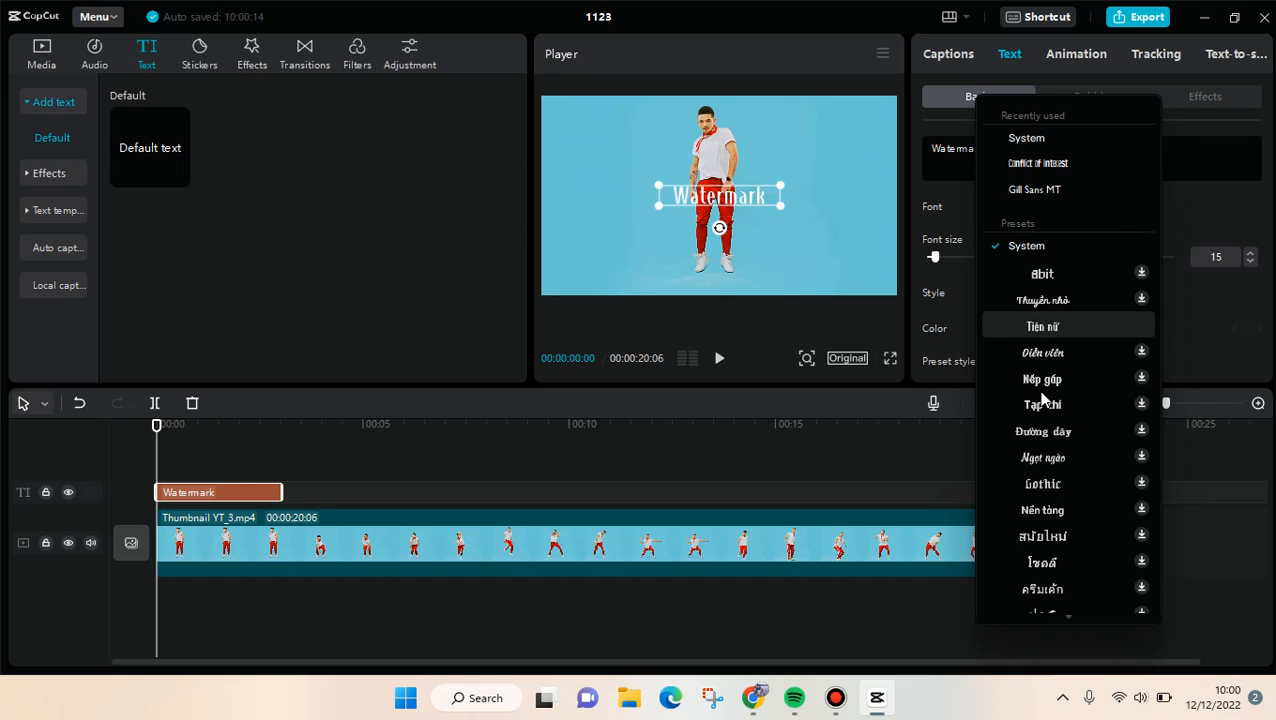
{"action": "scroll", "scroll_direction": "down", "scroll_amount": 3}
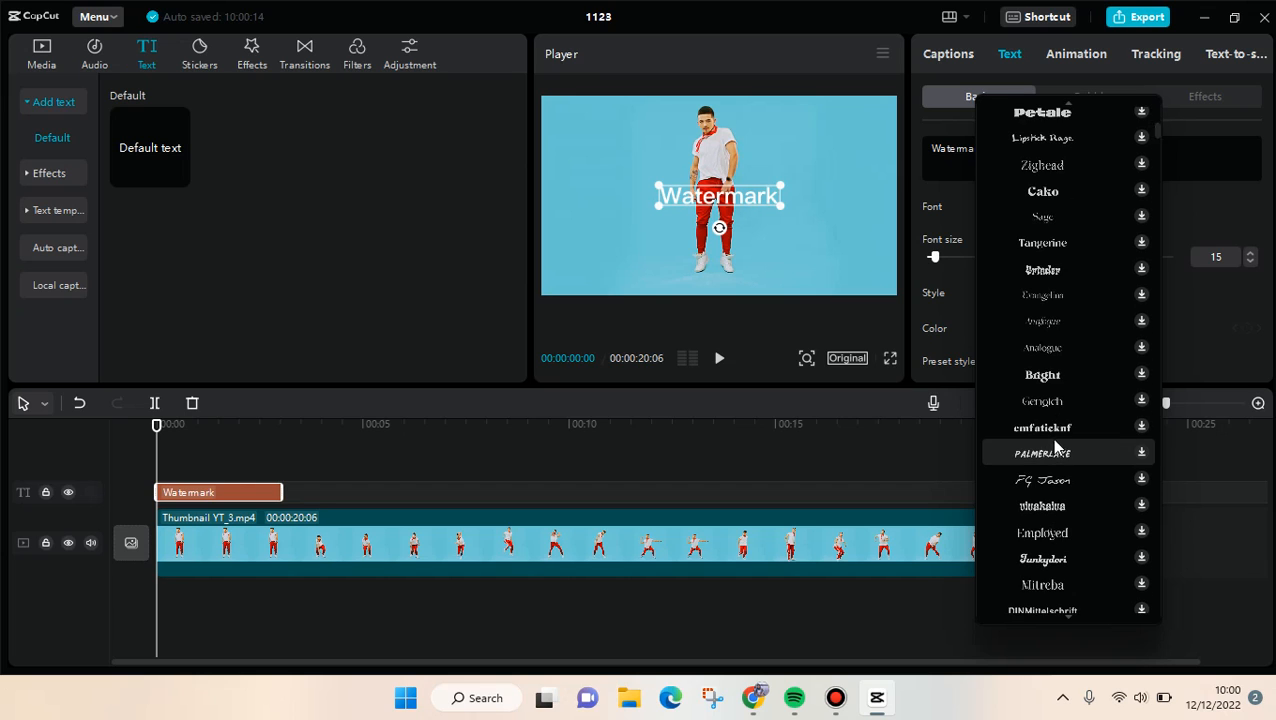
{"action": "mouse_move", "coordinate": [1078, 478]}
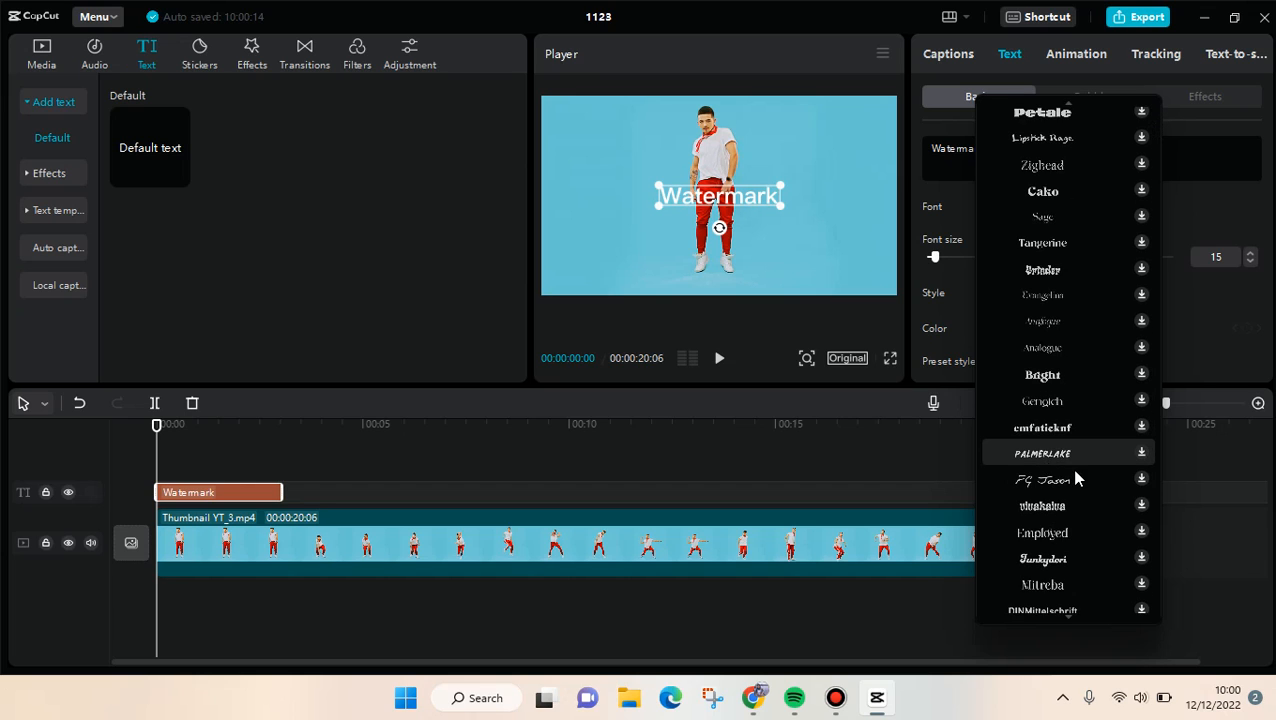
{"action": "scroll", "scroll_direction": "down", "scroll_amount": 3}
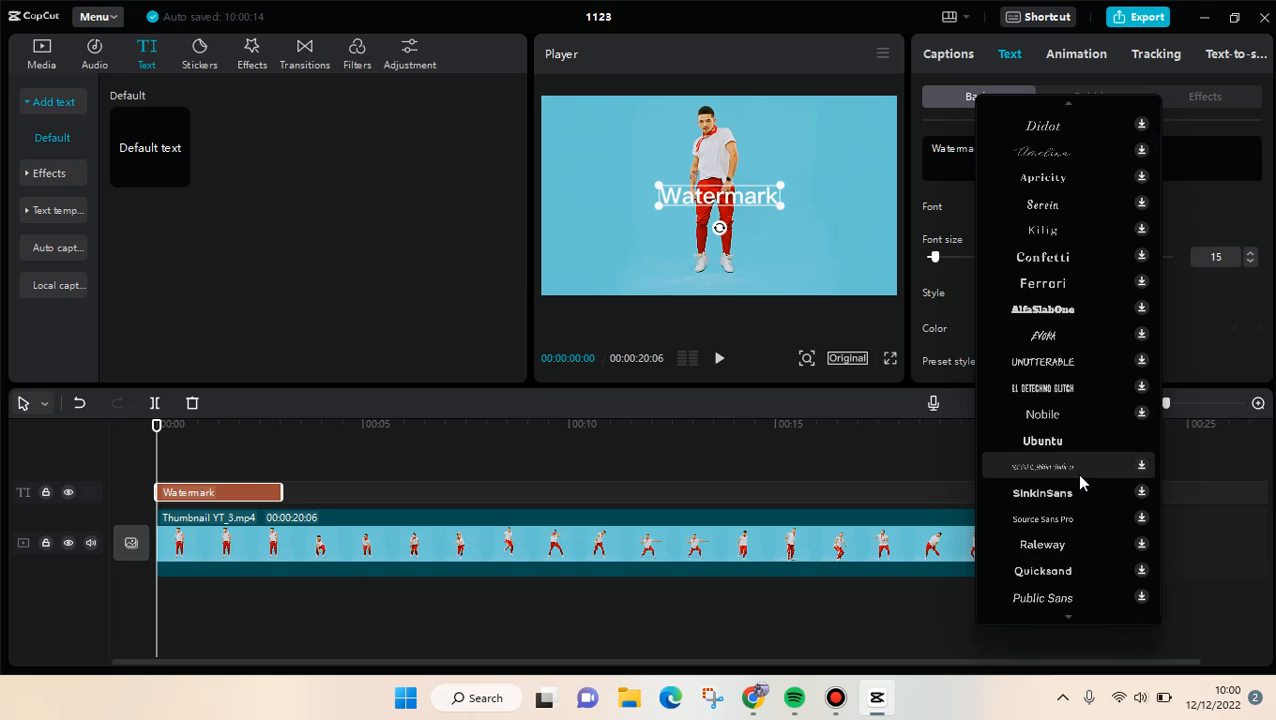
{"action": "scroll", "scroll_direction": "down", "scroll_amount": 3}
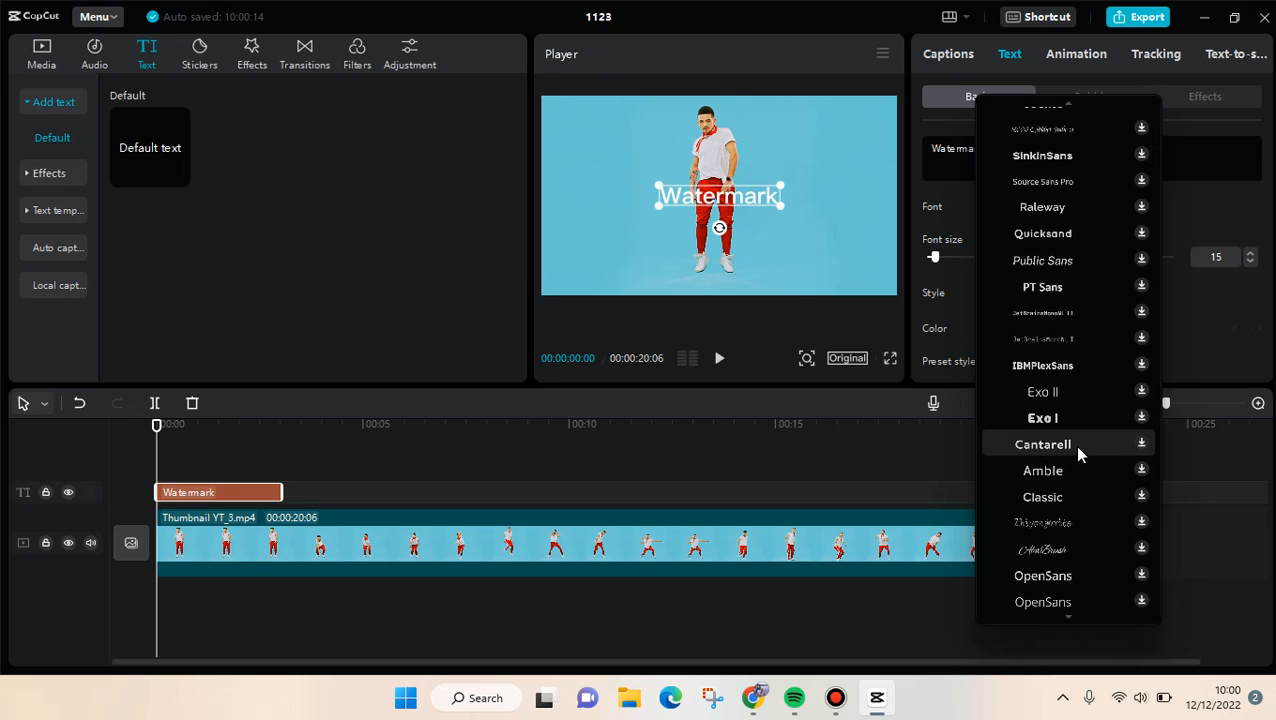
{"action": "left_click", "coordinate": [1042, 444]}
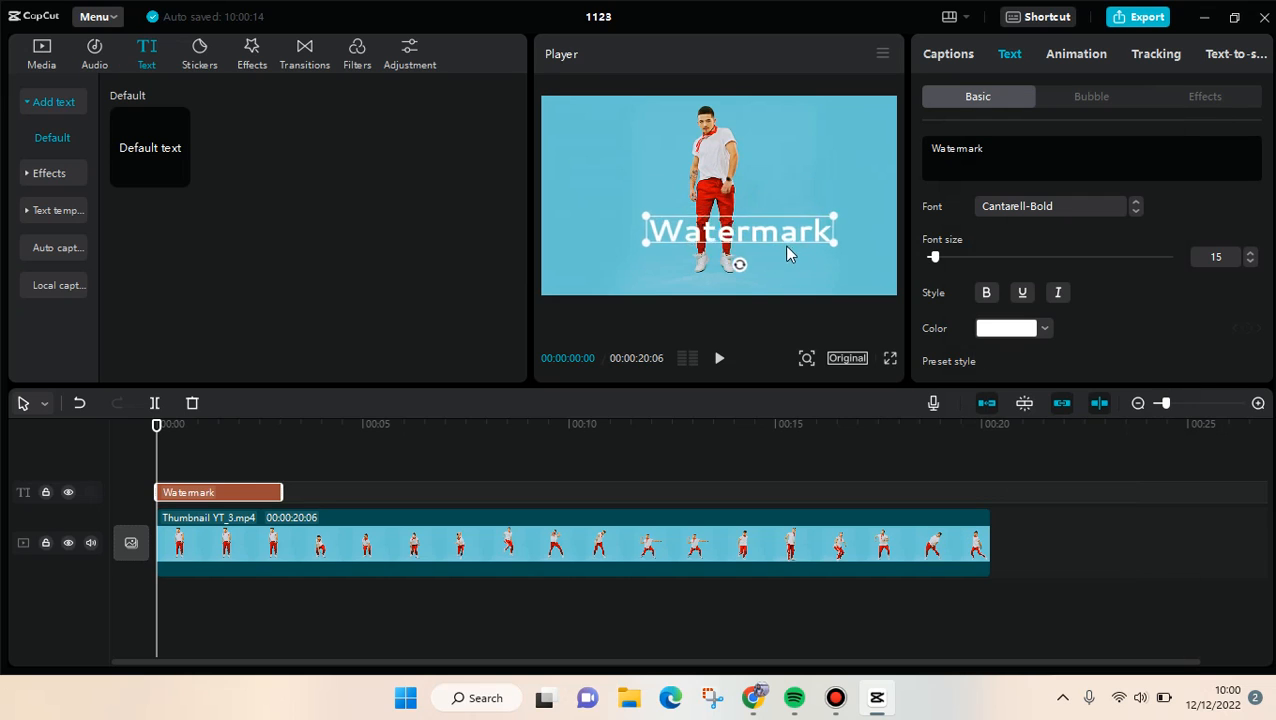
- Position the Watermark text on the right side of the frame beside the man
{"action": "left_click_drag", "start_coordinate": [740, 230], "coordinate": [760, 260]}
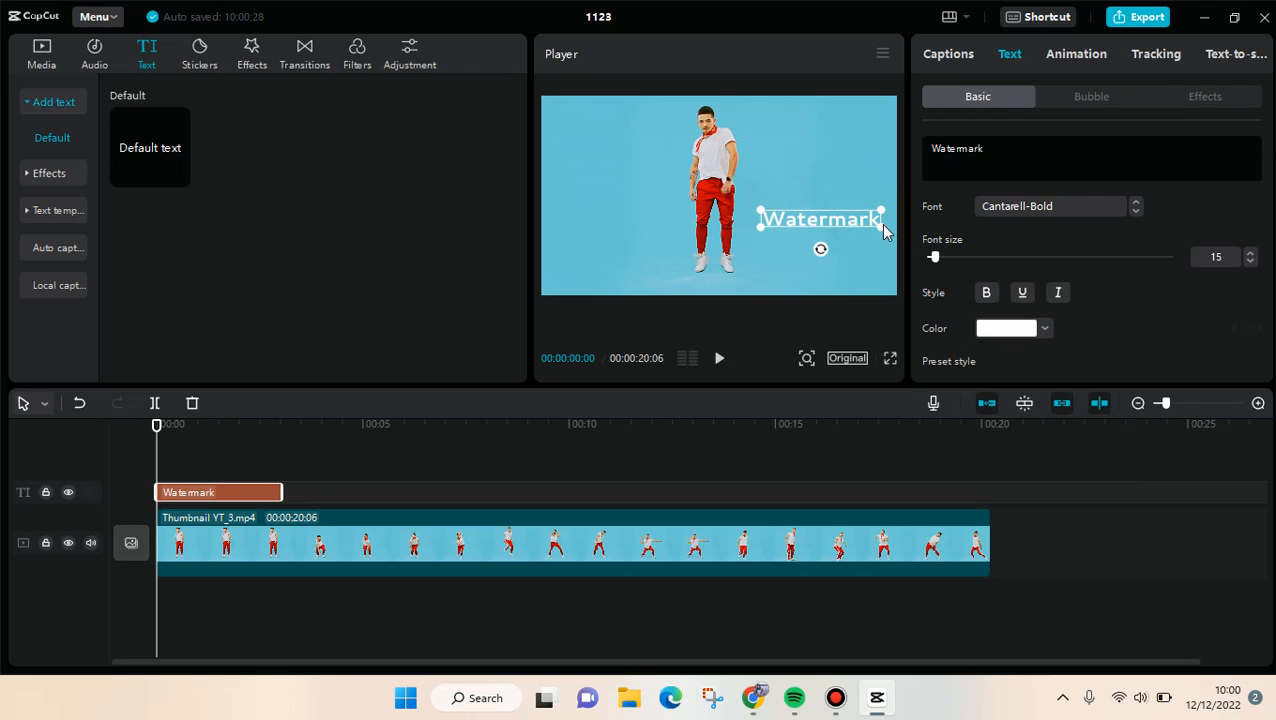
{"action": "mouse_move", "coordinate": [856, 284]}
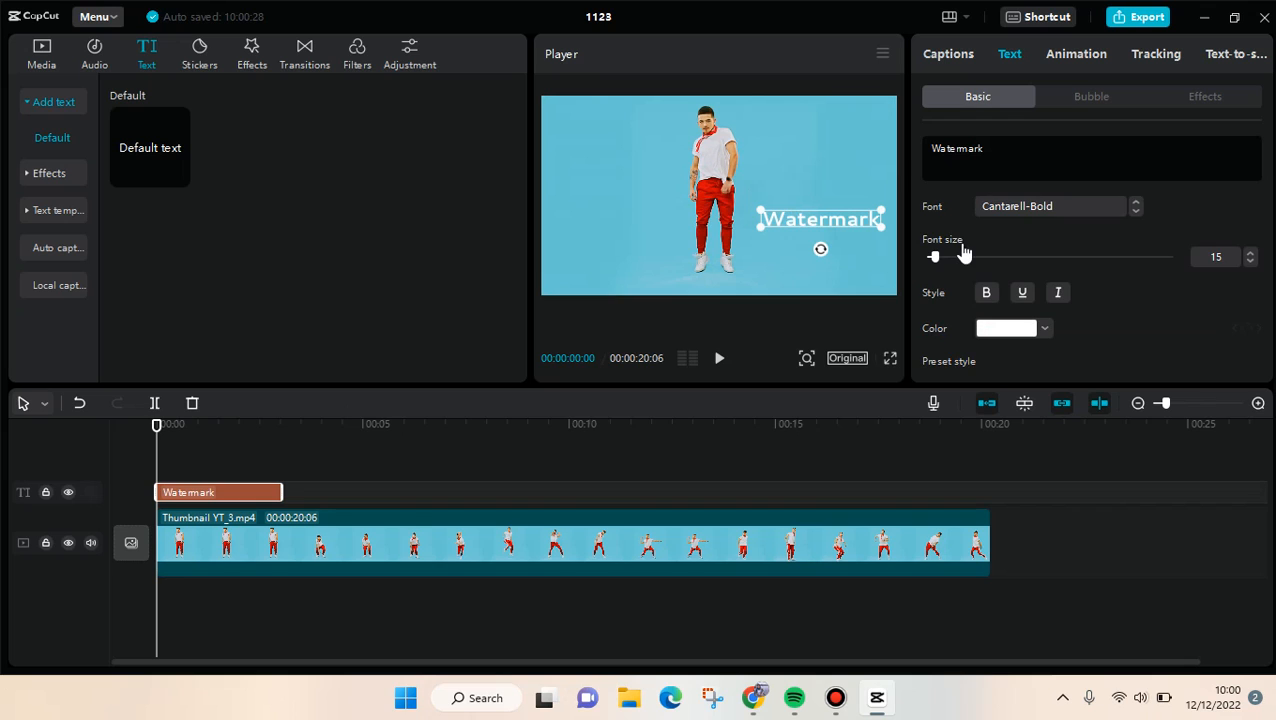
- Lower the text's Blend opacity to about 36% so it becomes semi-transparent
{"action": "scroll", "scroll_direction": "down", "scroll_amount": 3}
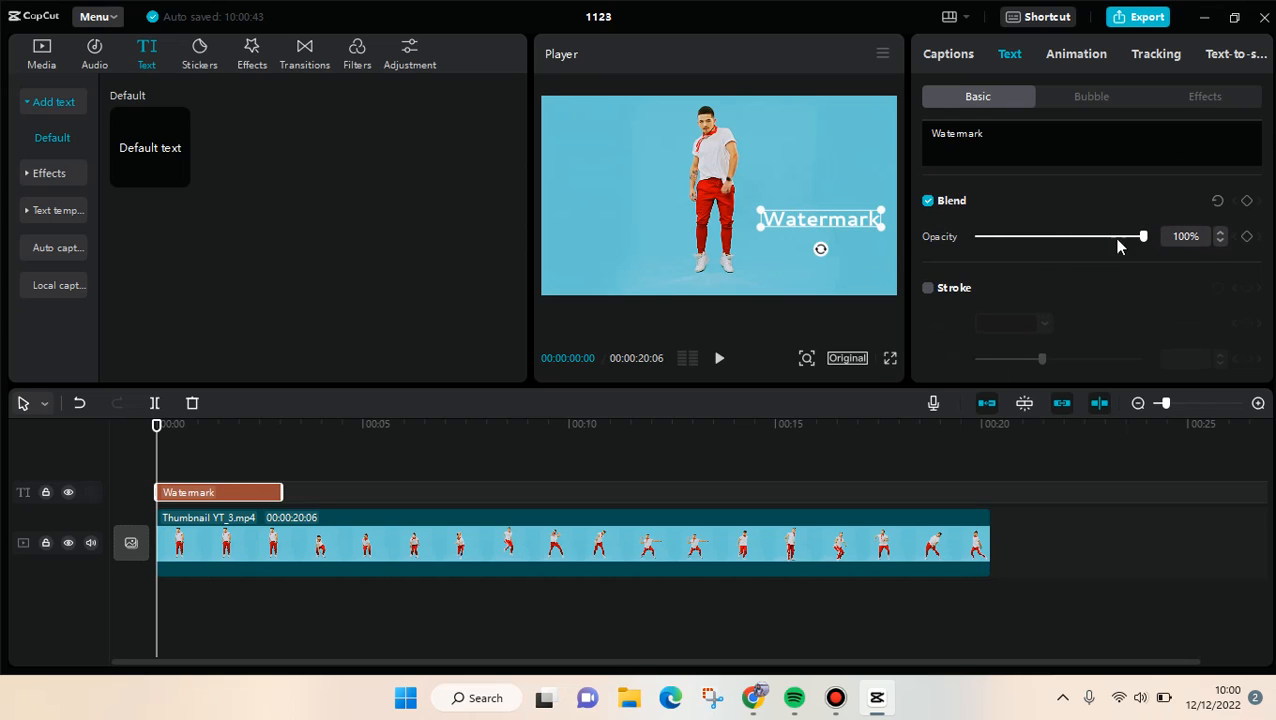
{"action": "left_click_drag", "start_coordinate": [1144, 236], "coordinate": [1080, 236]}
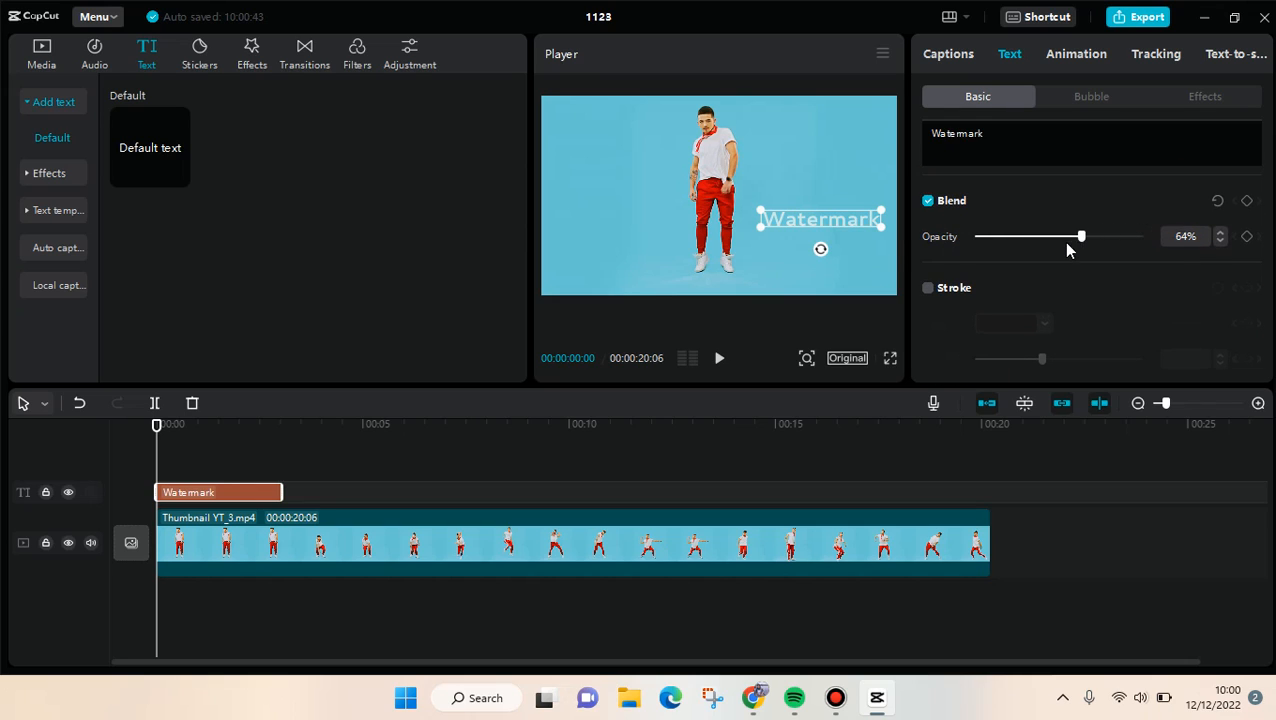
{"action": "left_click_drag", "start_coordinate": [1080, 236], "coordinate": [1034, 276]}
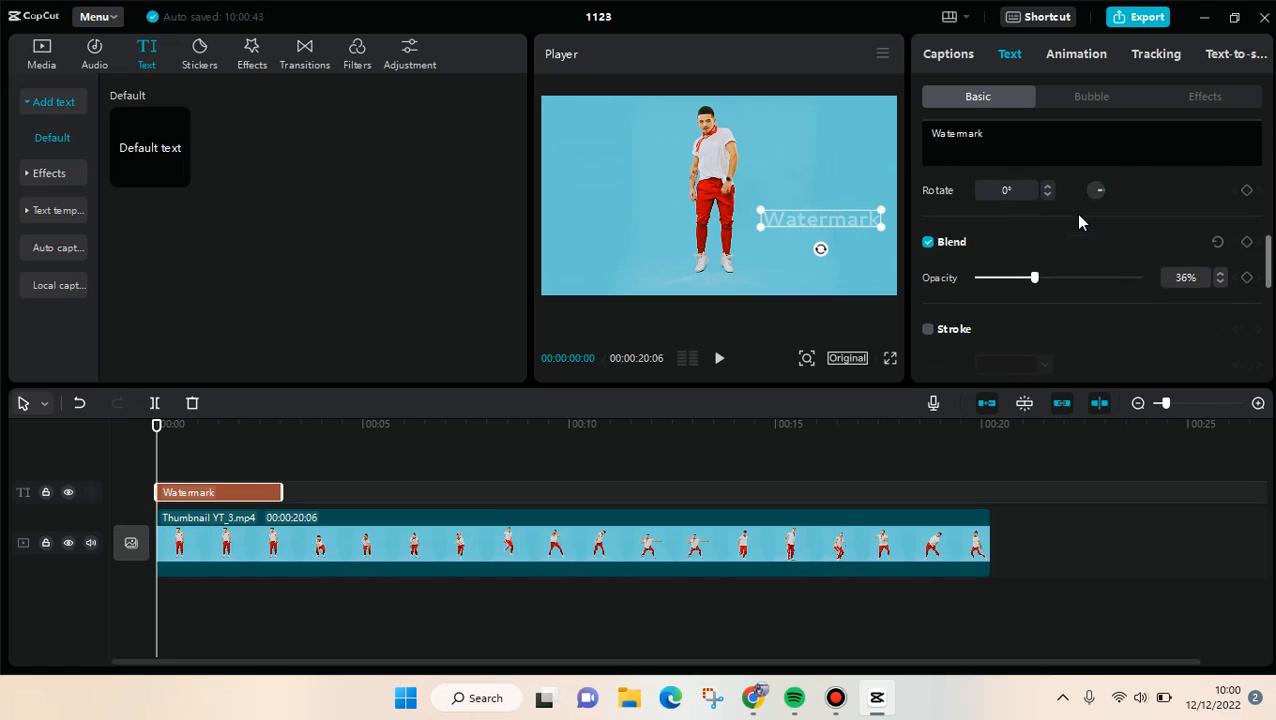
- Apply an outlined preset style and set the stroke thickness to 40
{"action": "scroll", "scroll_direction": "down", "scroll_amount": 3}
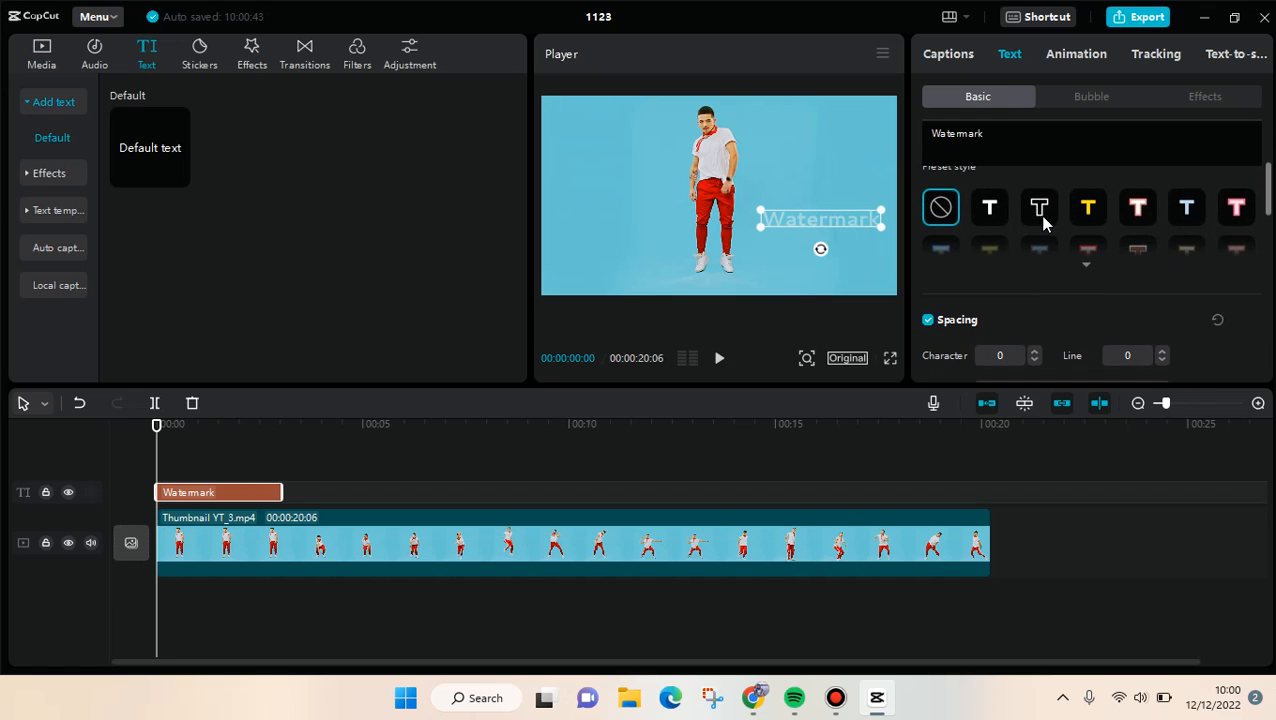
{"action": "left_click", "coordinate": [988, 206]}
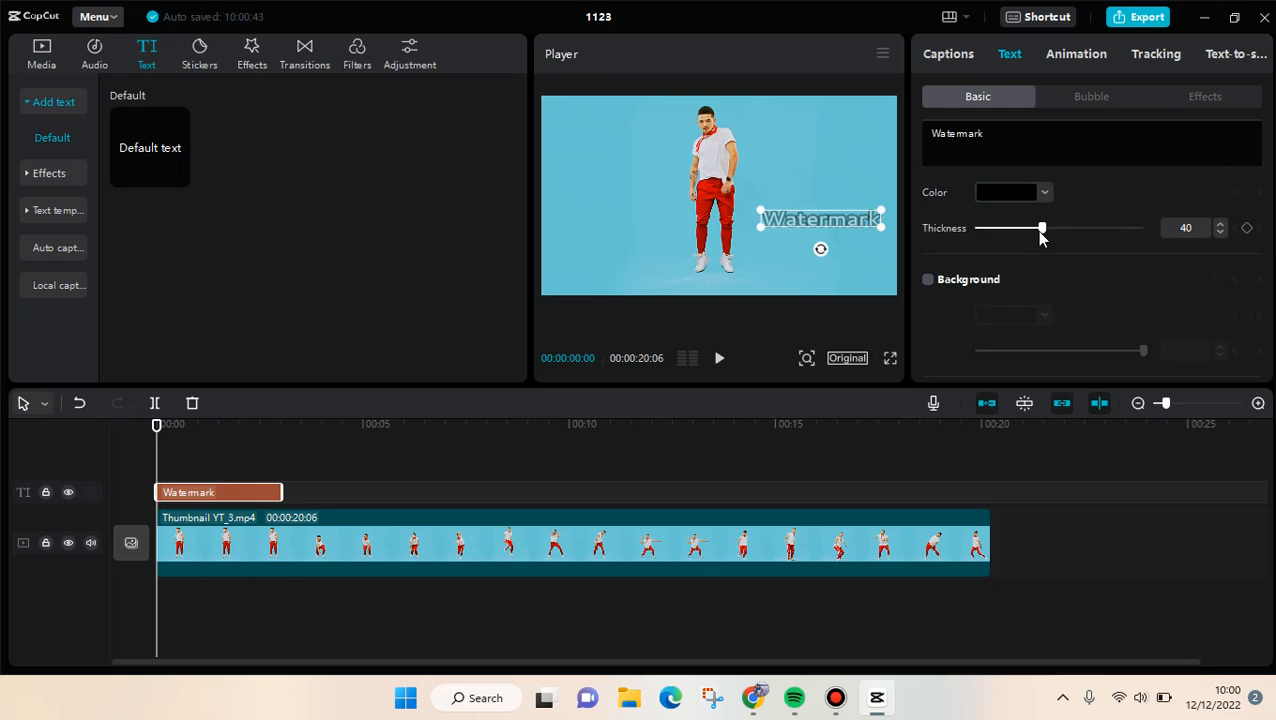
{"action": "left_click_drag", "start_coordinate": [1042, 228], "coordinate": [980, 228]}
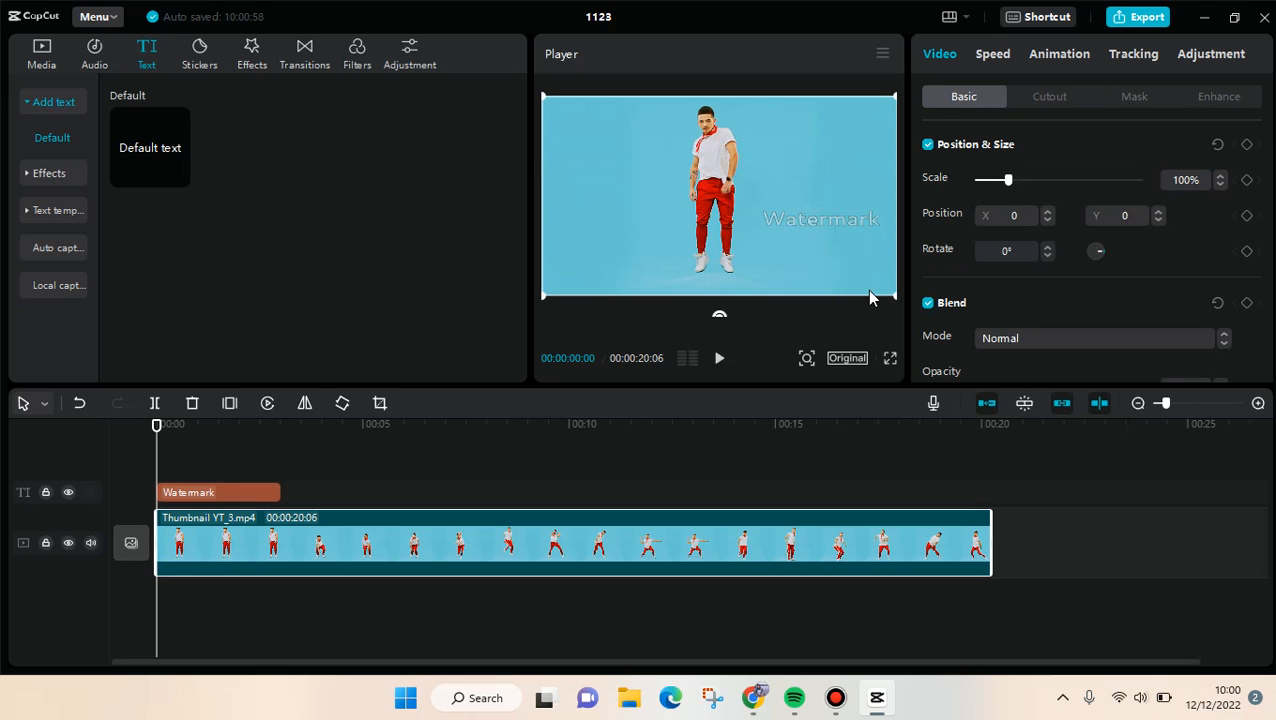
- Reselect the text clip and drag the Watermark into the bottom-right corner
{"action": "left_click", "coordinate": [188, 492]}
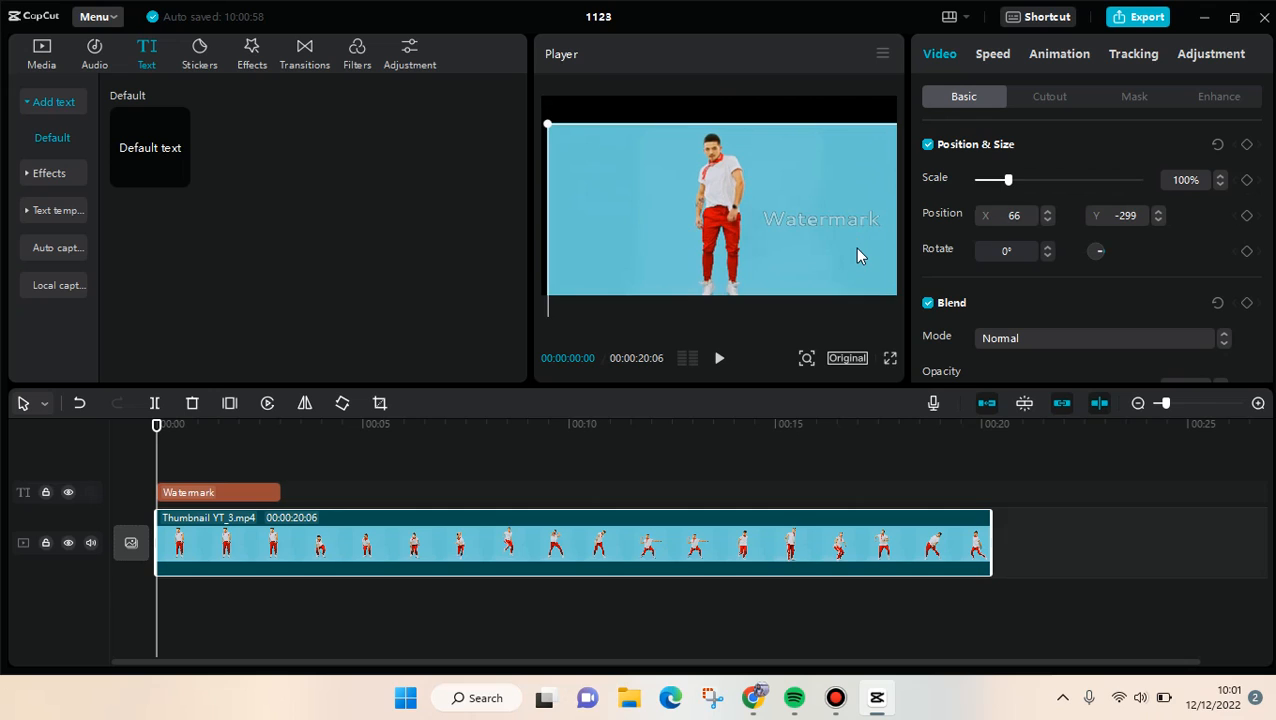
{"action": "left_click", "coordinate": [188, 492]}
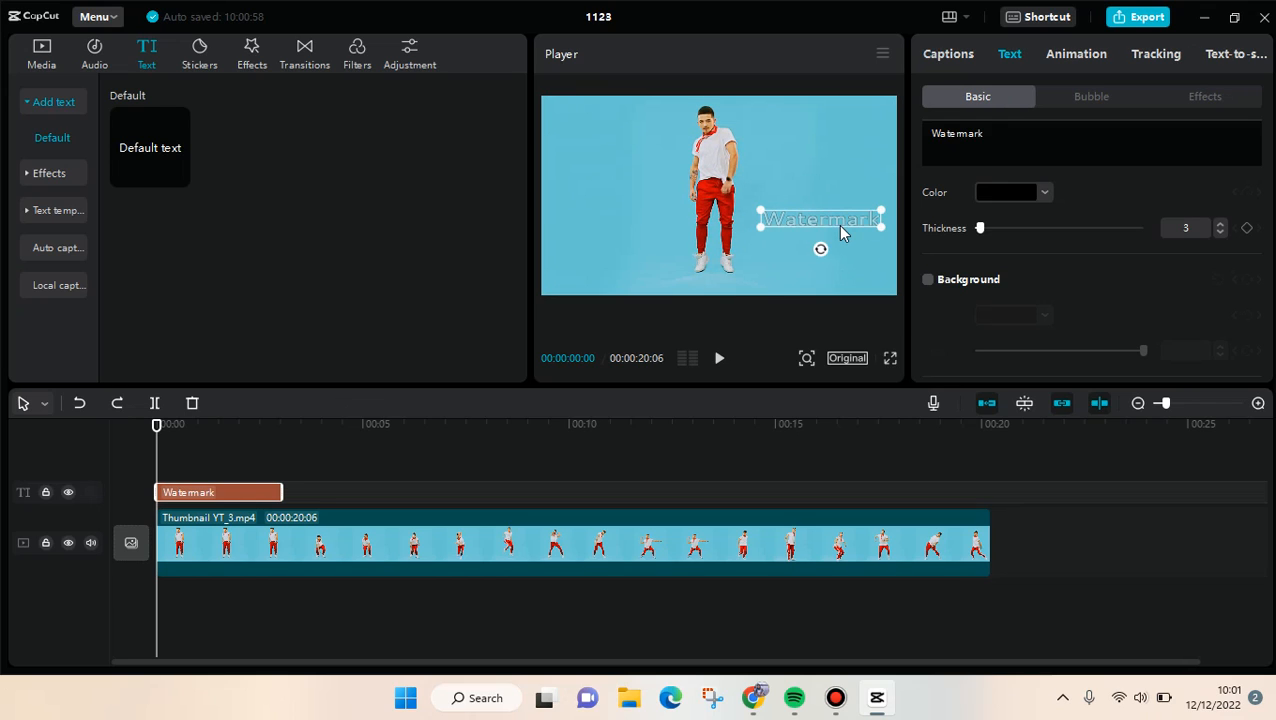
{"action": "left_click_drag", "start_coordinate": [820, 218], "coordinate": [824, 272]}
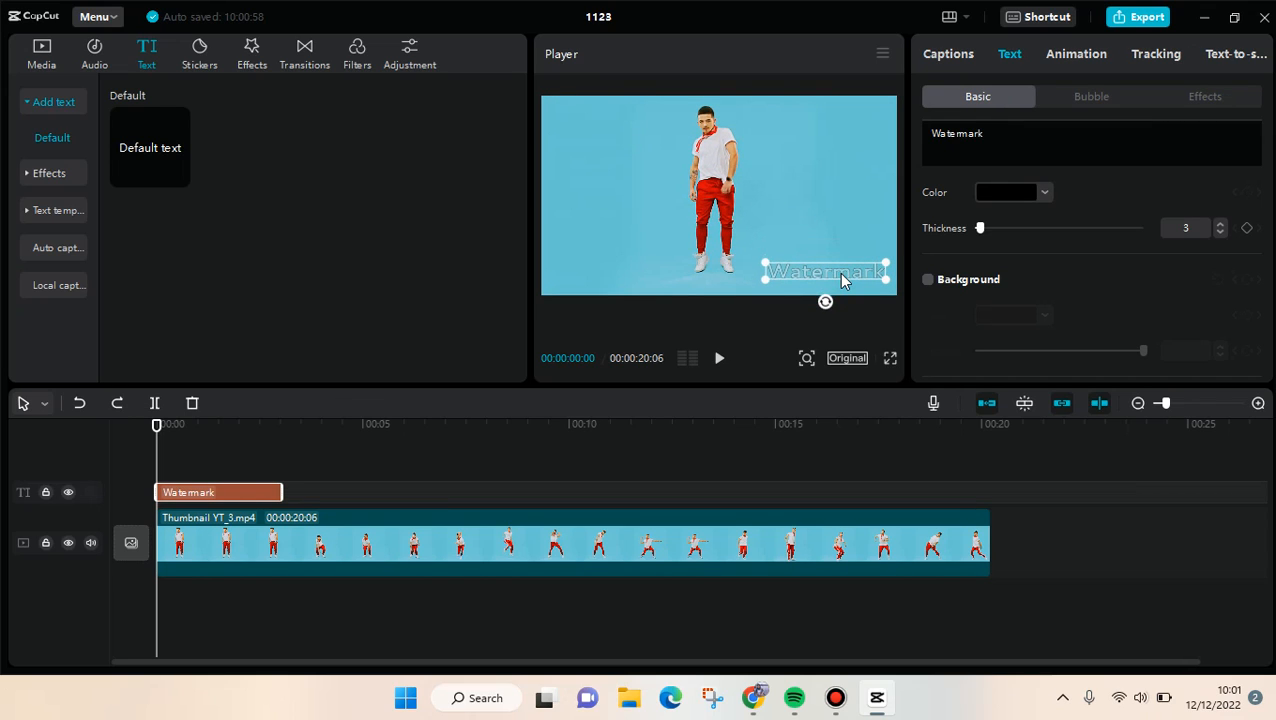